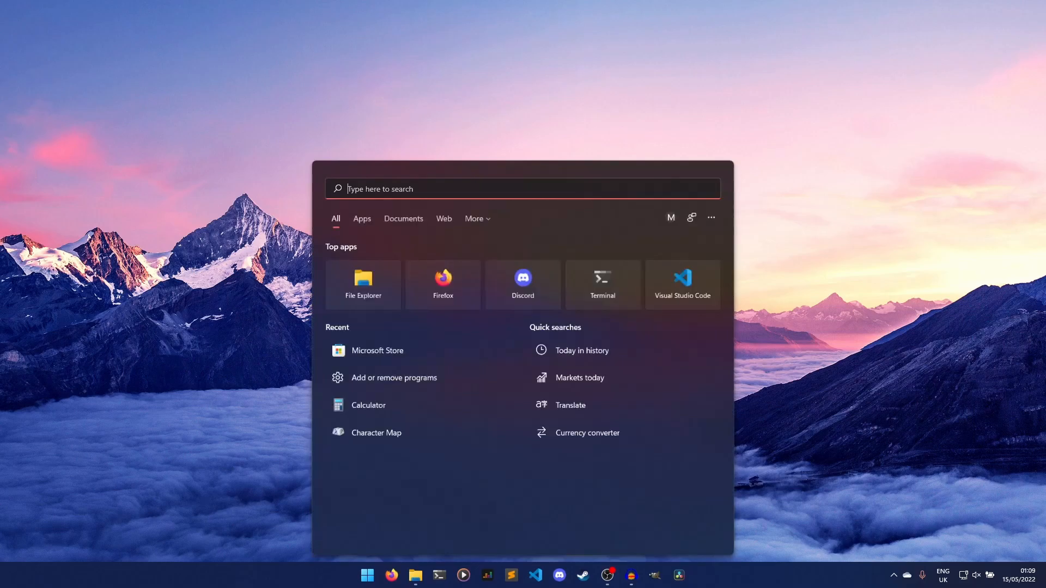
# - Find TranslucentTB in Microsoft Store by searching "trans" and install it
pyautogui.click(377, 350)
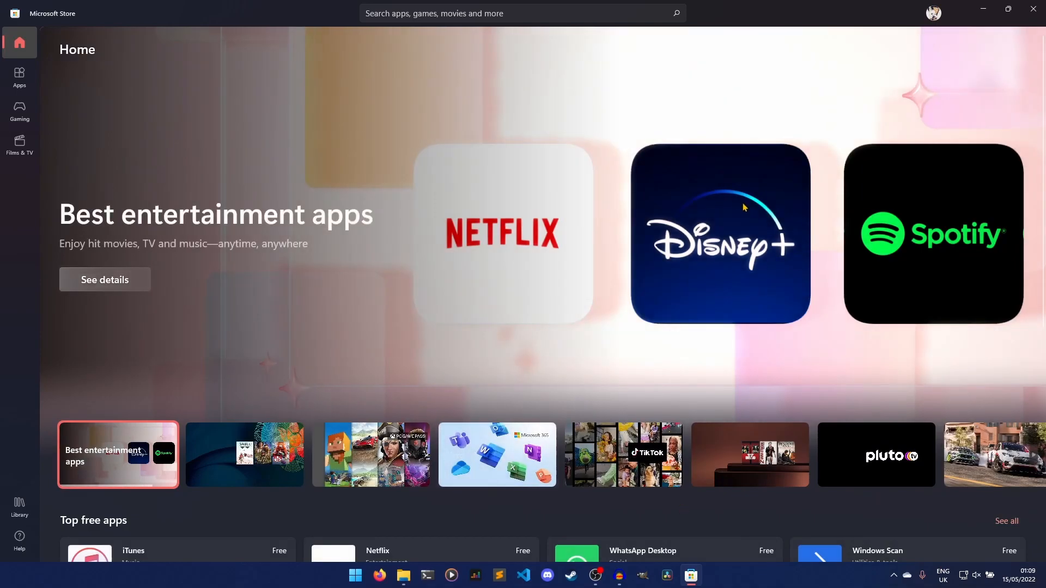
pyautogui.click(521, 13)
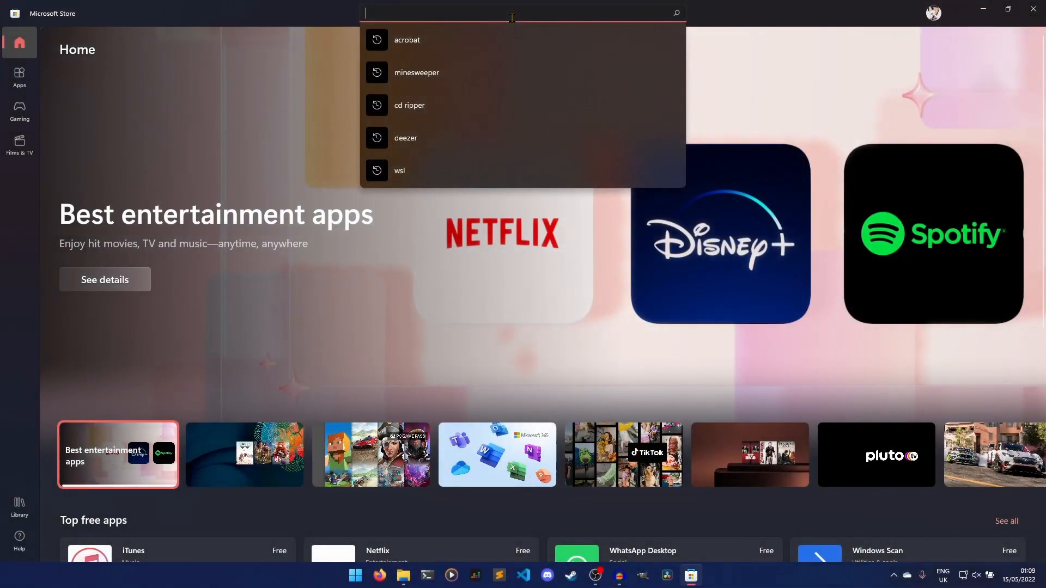
pyautogui.write('trans')
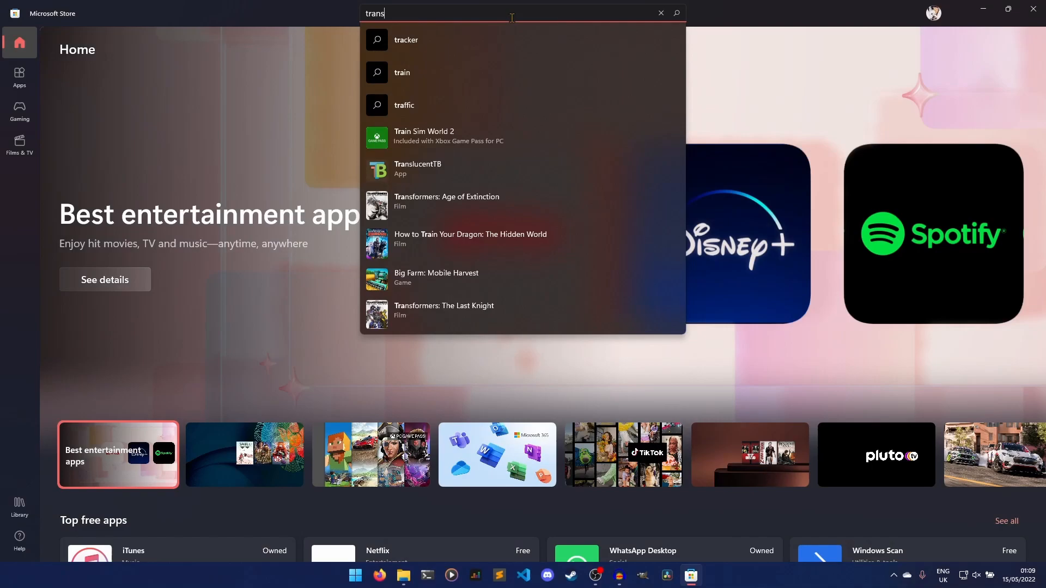
pyautogui.click(661, 13)
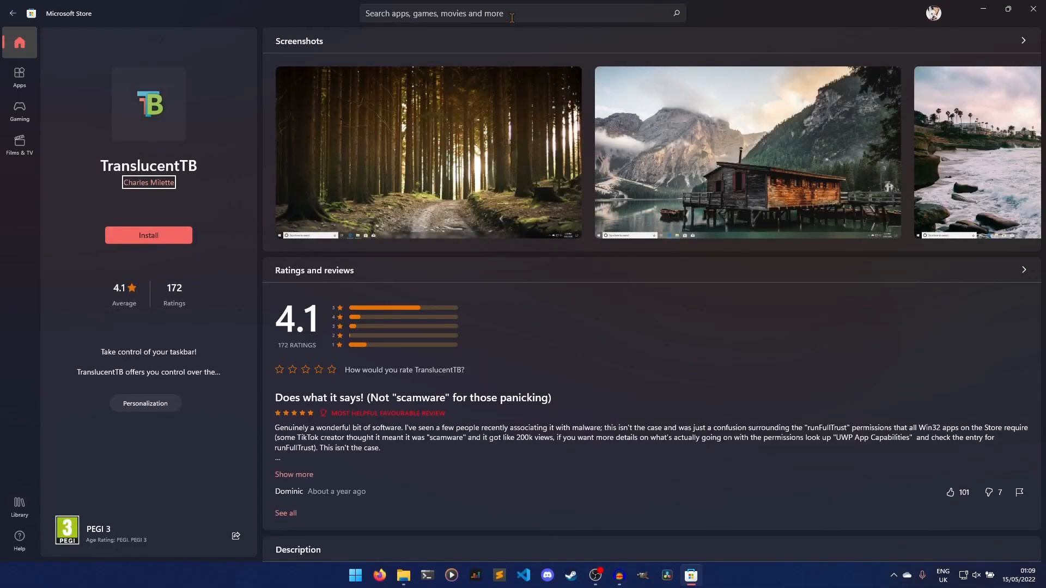
pyautogui.click(148, 236)
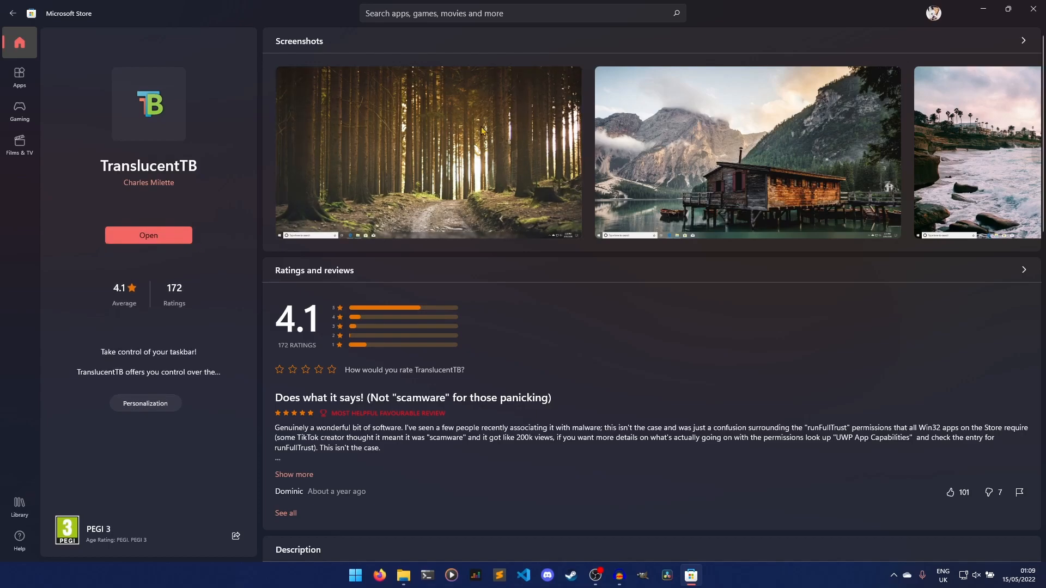
# - Launch TranslucentTB from the store page, dismiss its tray notice and maximise the window to check the taskbar
pyautogui.click(1008, 9)
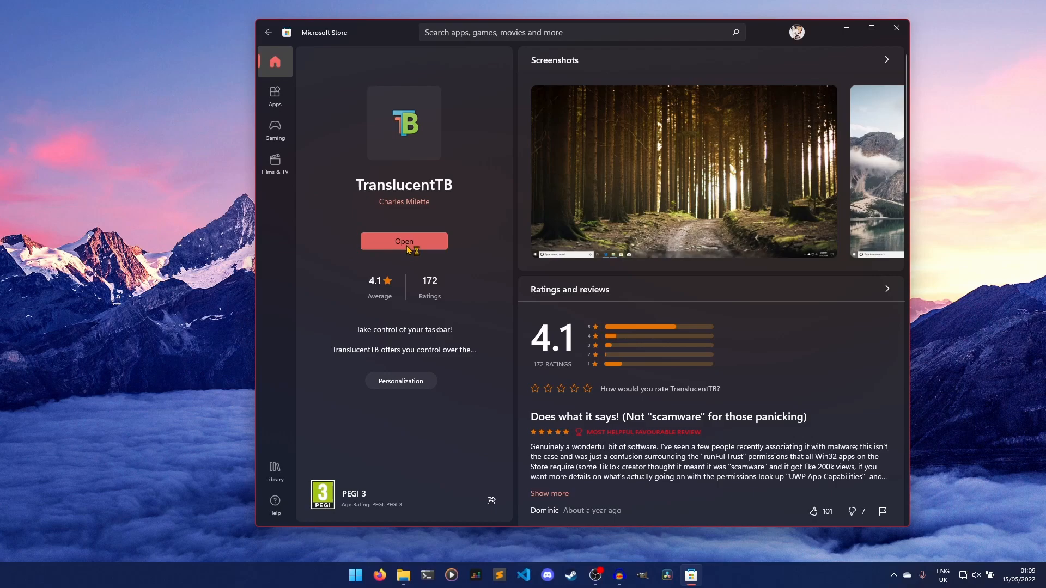
pyautogui.click(403, 242)
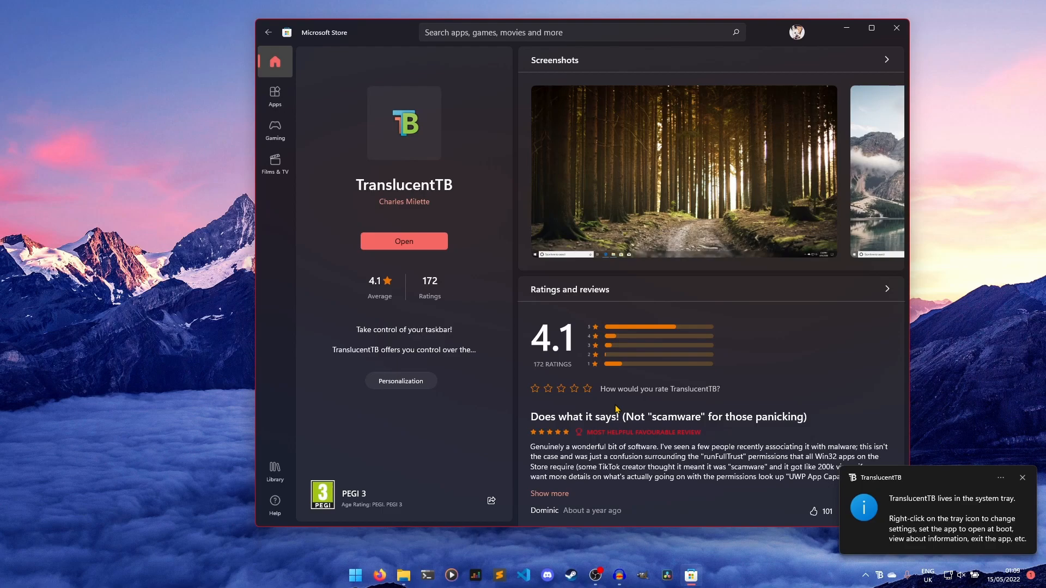
pyautogui.click(1022, 477)
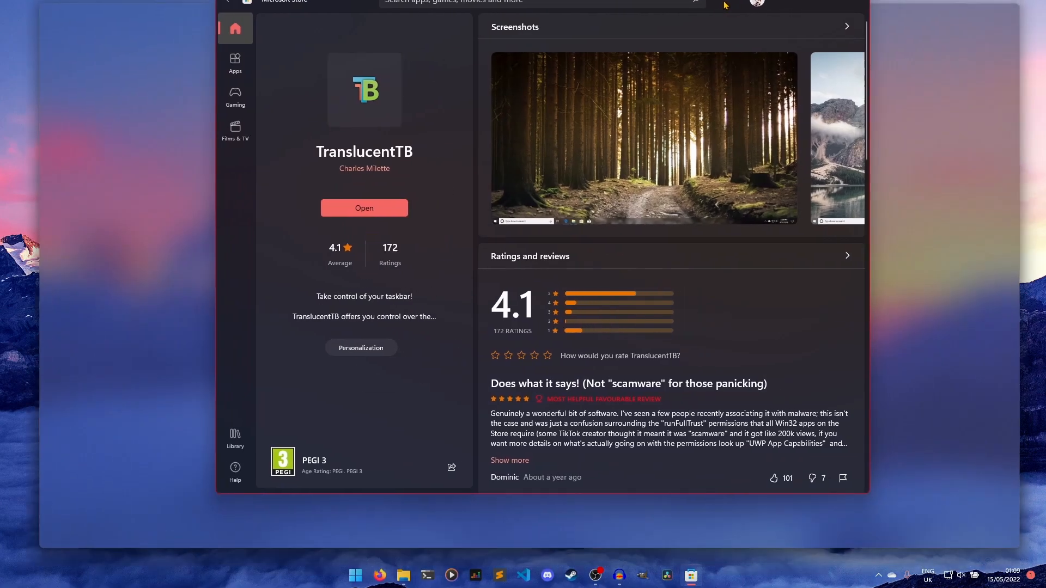
pyautogui.click(1009, 2)
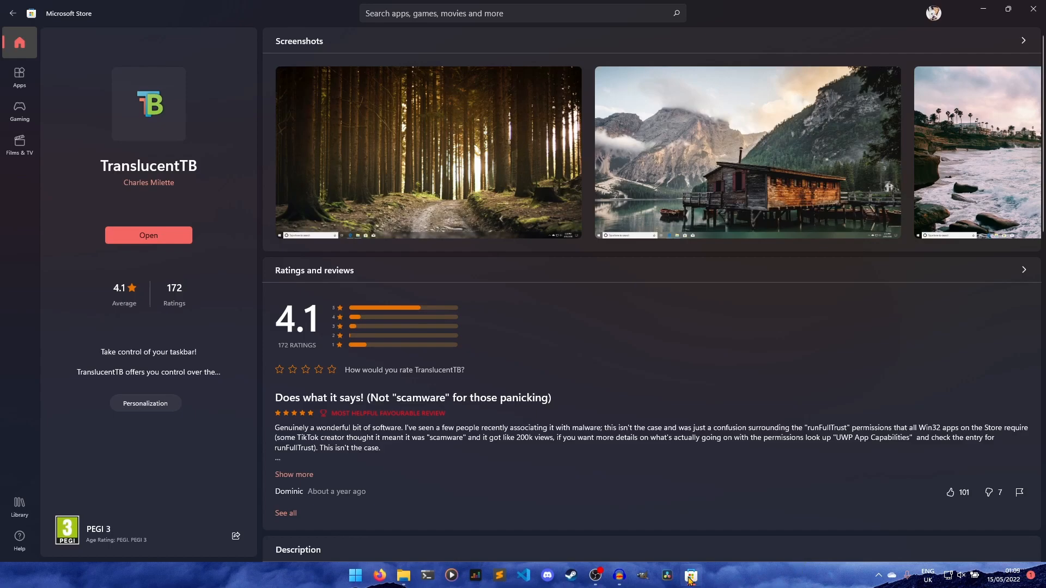
pyautogui.moveTo(881, 577)
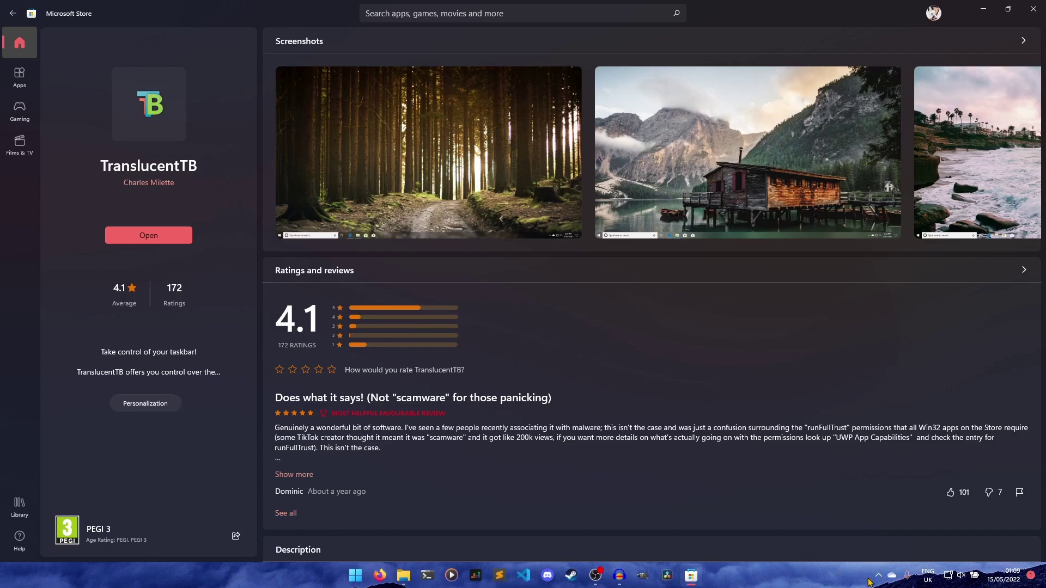
# - Reveal the hidden tray icons and bring up TranslucentTB's settings menu from its tray icon
pyautogui.click(879, 574)
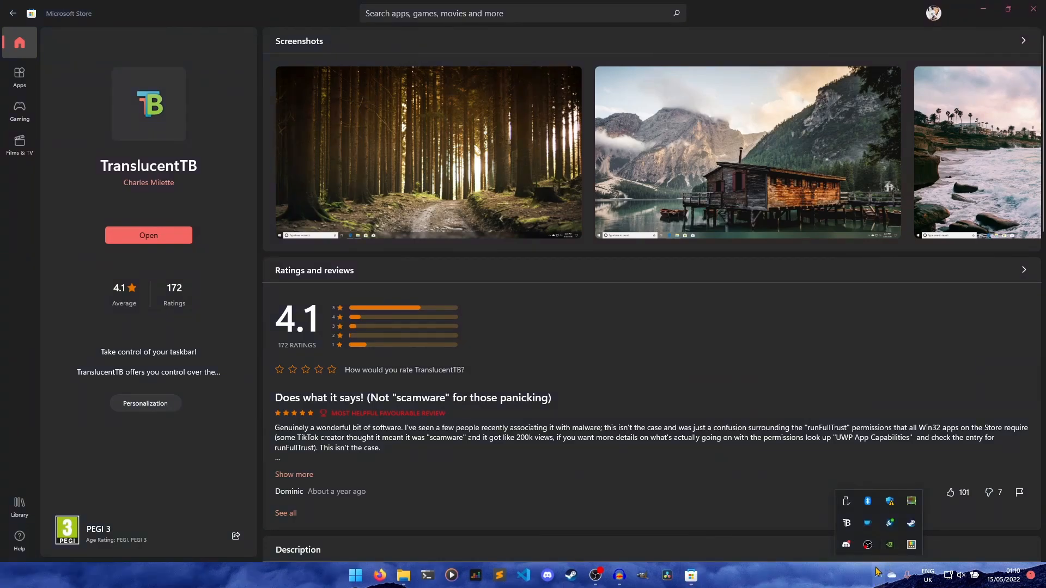
pyautogui.moveTo(892, 575)
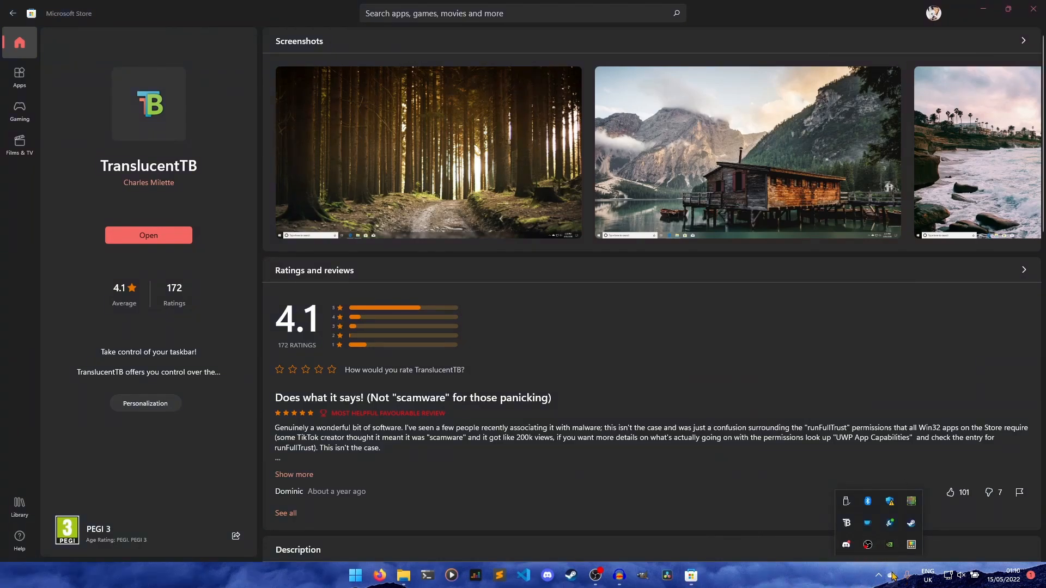
pyautogui.moveTo(845, 522)
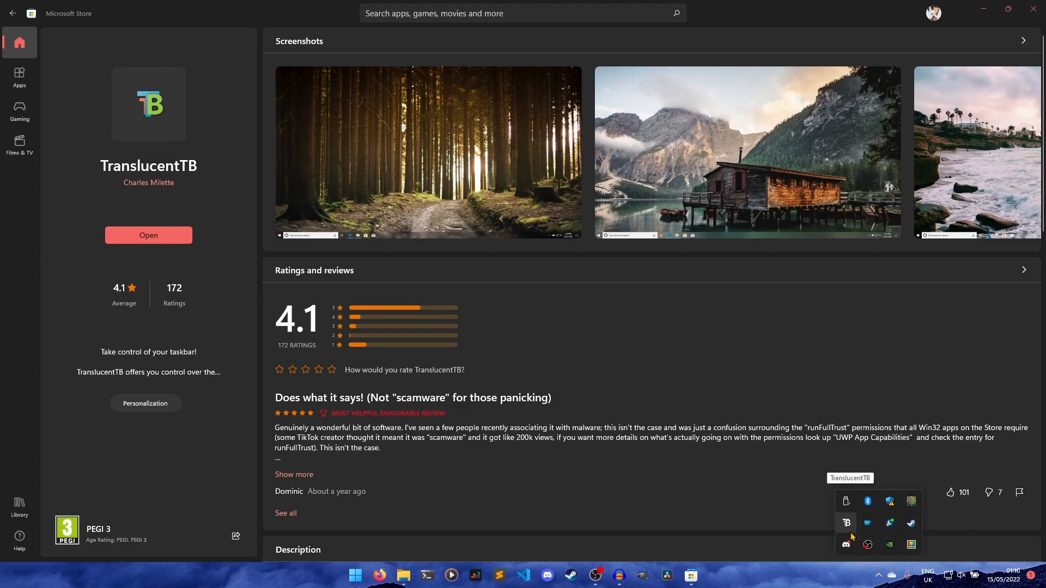
pyautogui.moveTo(848, 529)
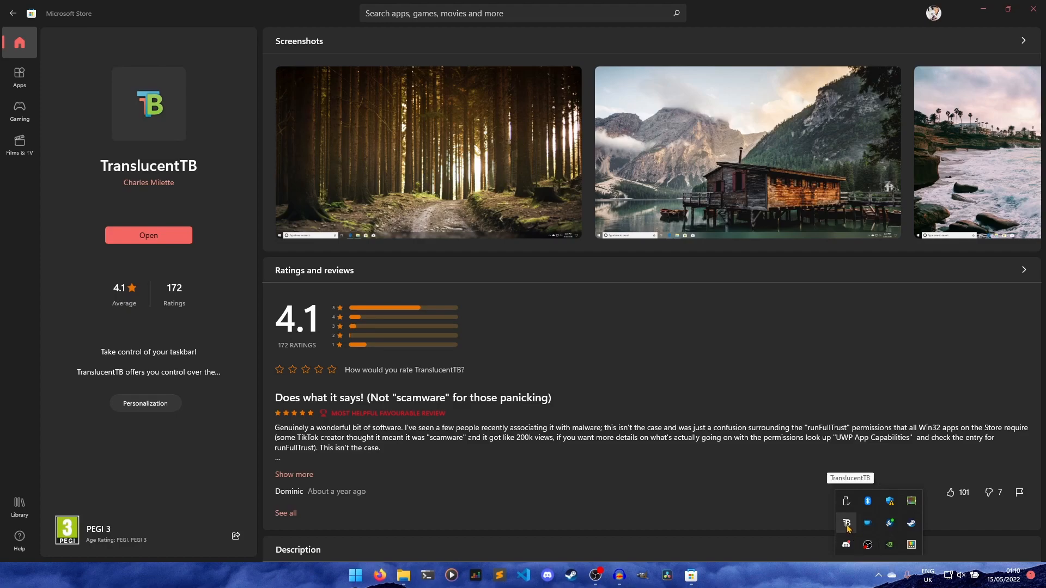
pyautogui.rightClick(846, 523)
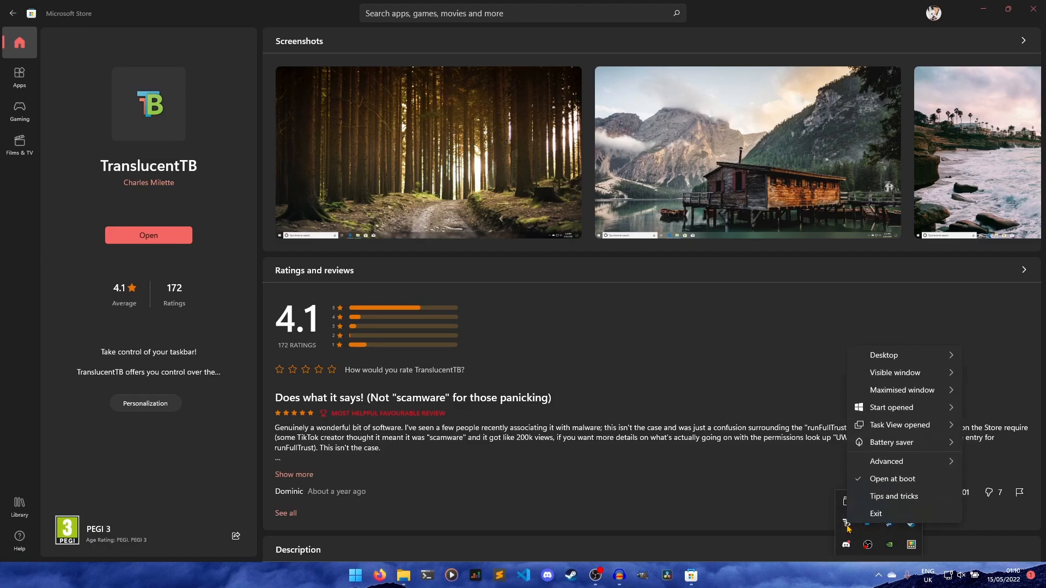
pyautogui.moveTo(896, 480)
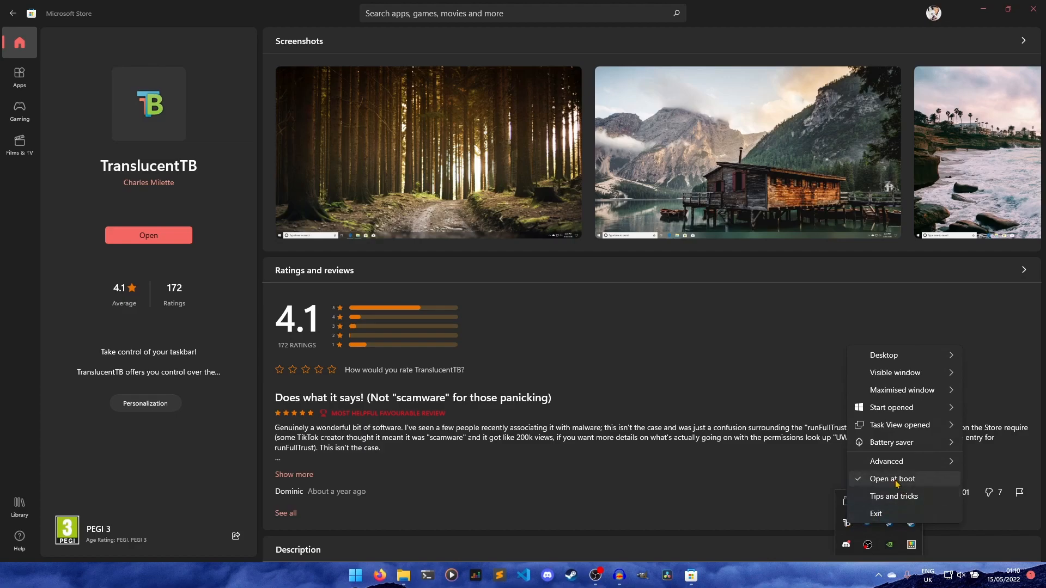
pyautogui.moveTo(913, 483)
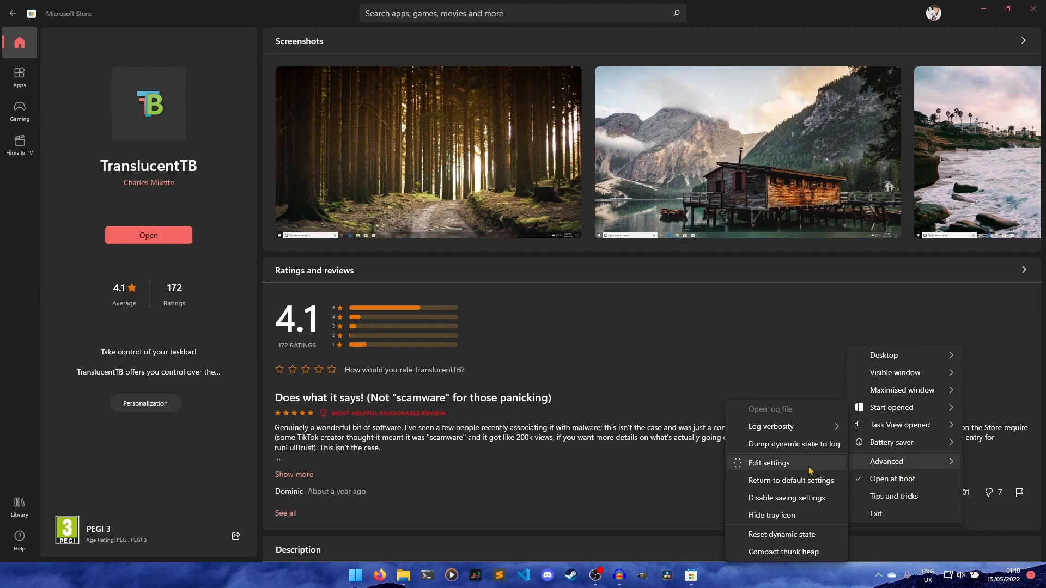
pyautogui.moveTo(884, 466)
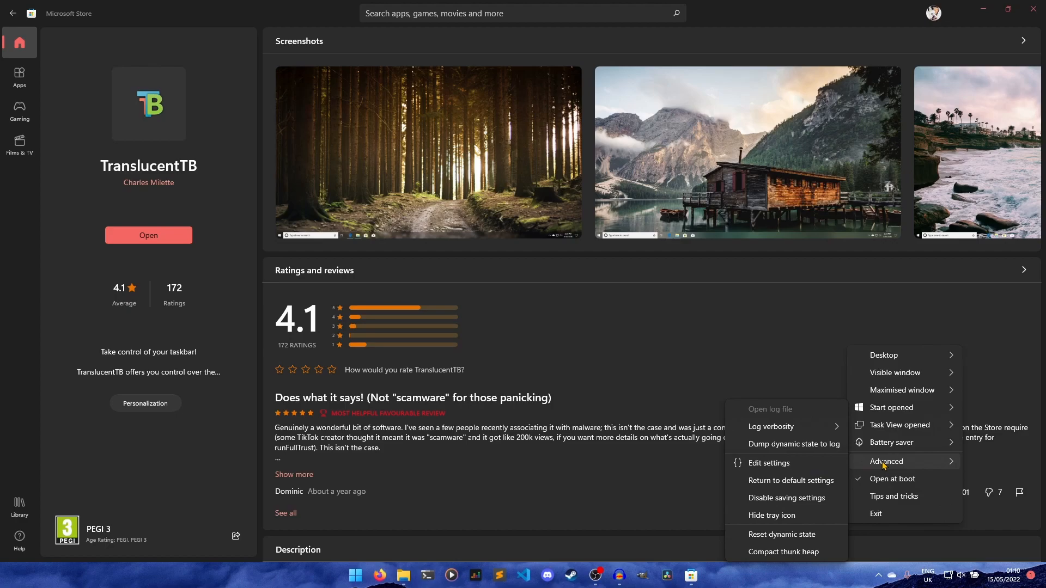
pyautogui.moveTo(882, 468)
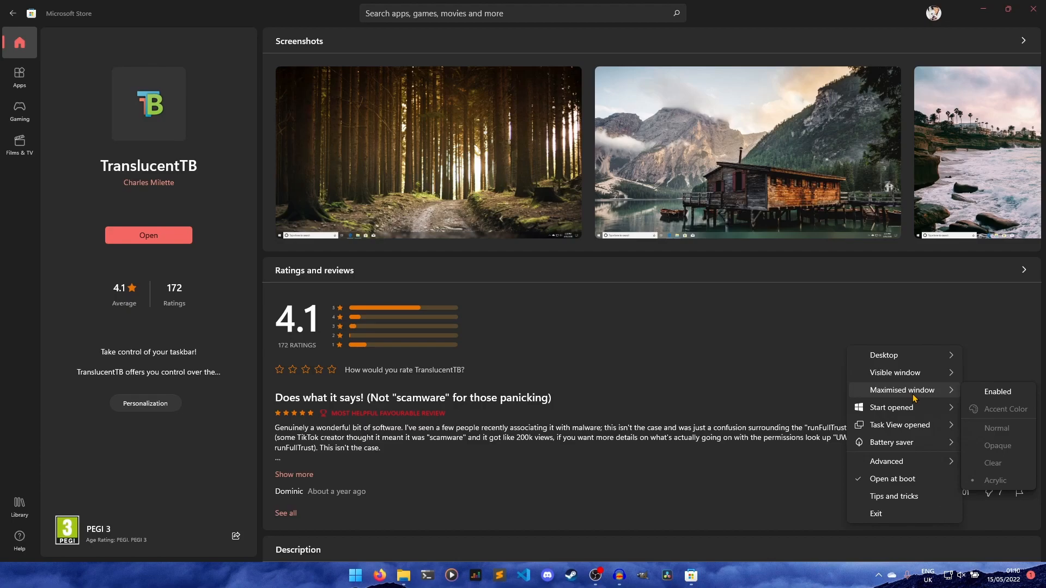
pyautogui.moveTo(943, 399)
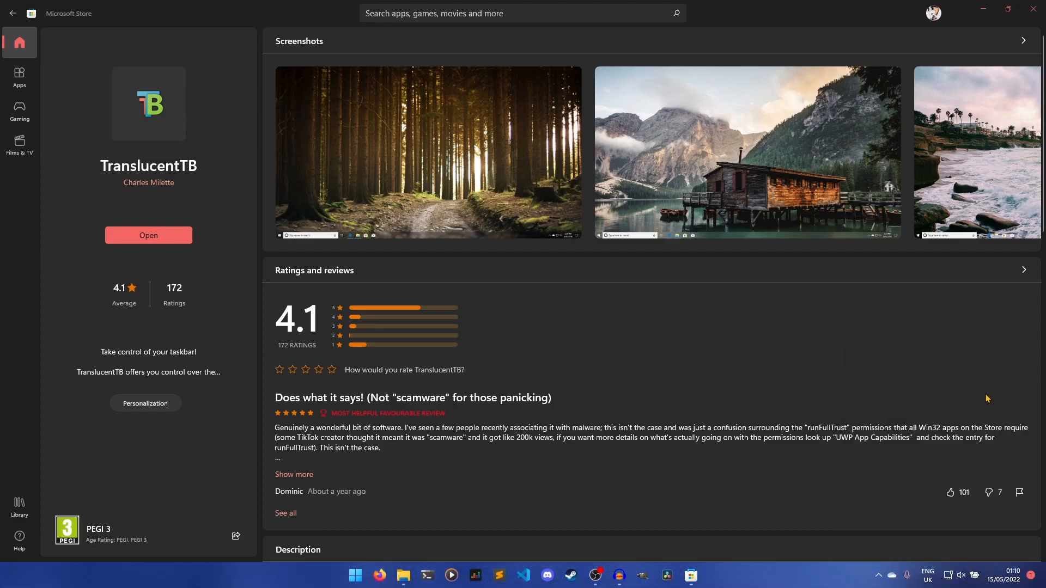
# - Enable the acrylic maximised-window style and maximise the Store window to see the effect
pyautogui.click(879, 575)
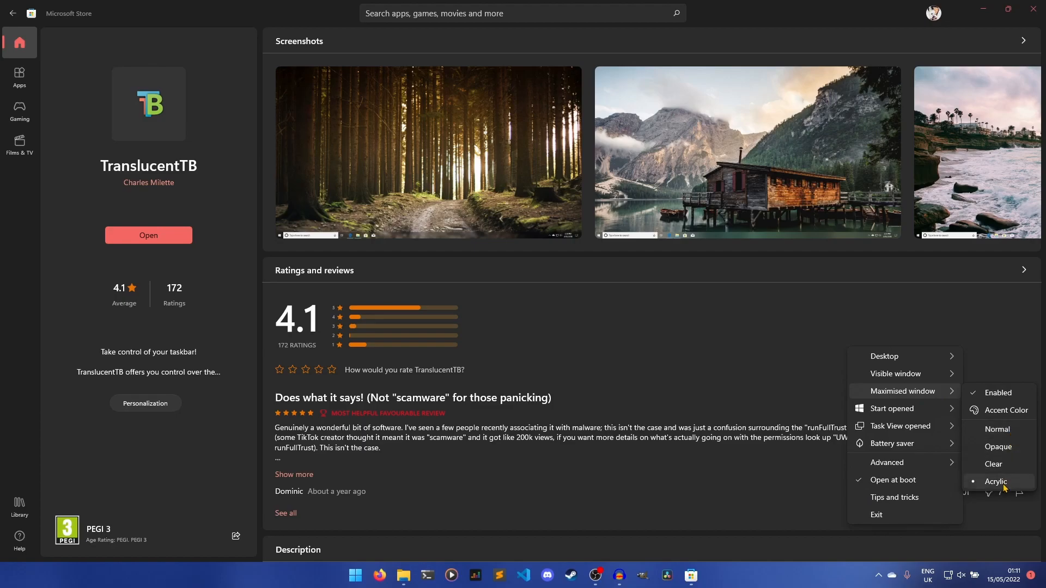
pyautogui.moveTo(997, 481)
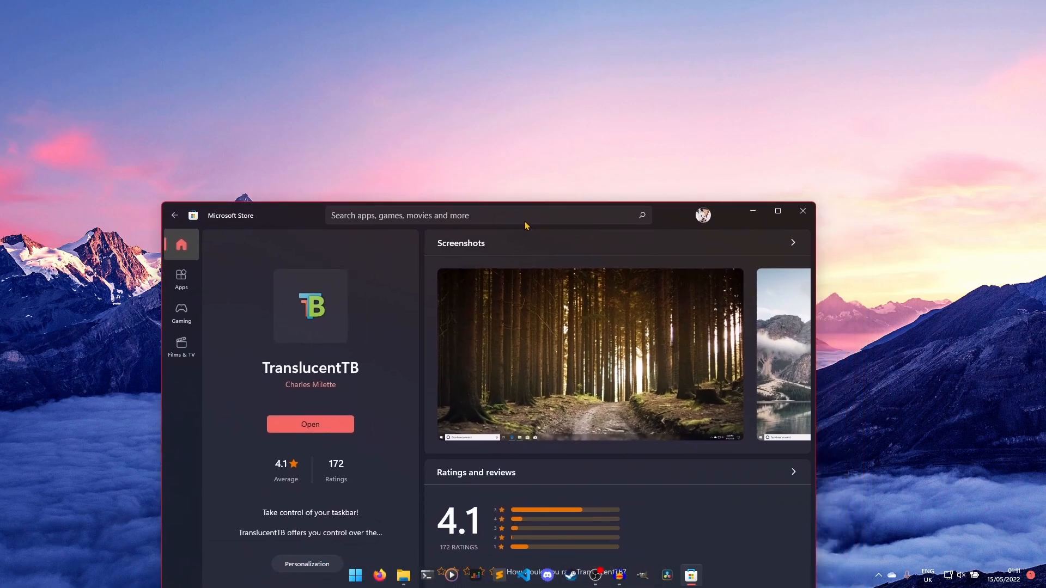
pyautogui.click(775, 210)
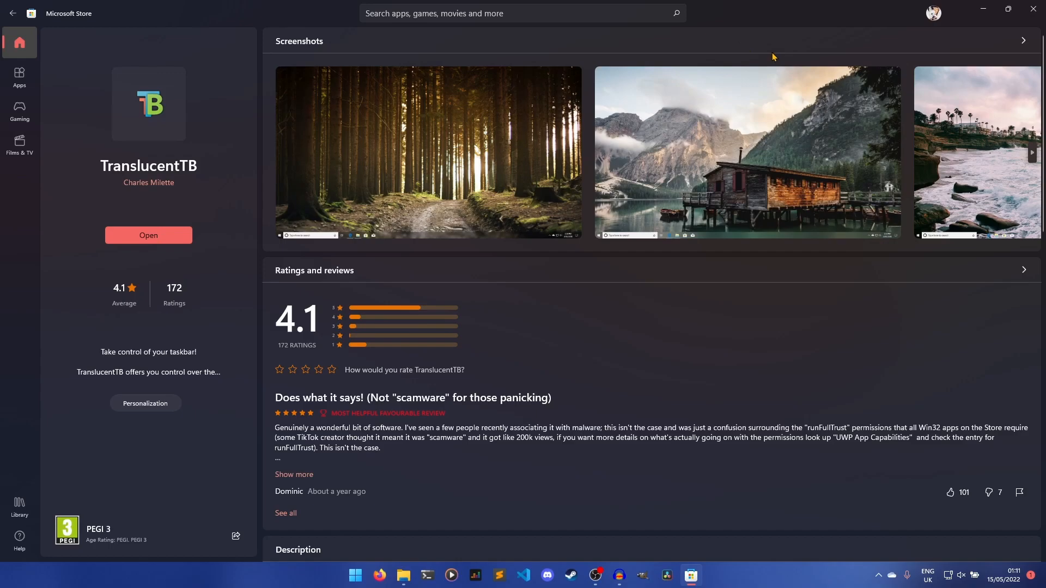
pyautogui.moveTo(919, 493)
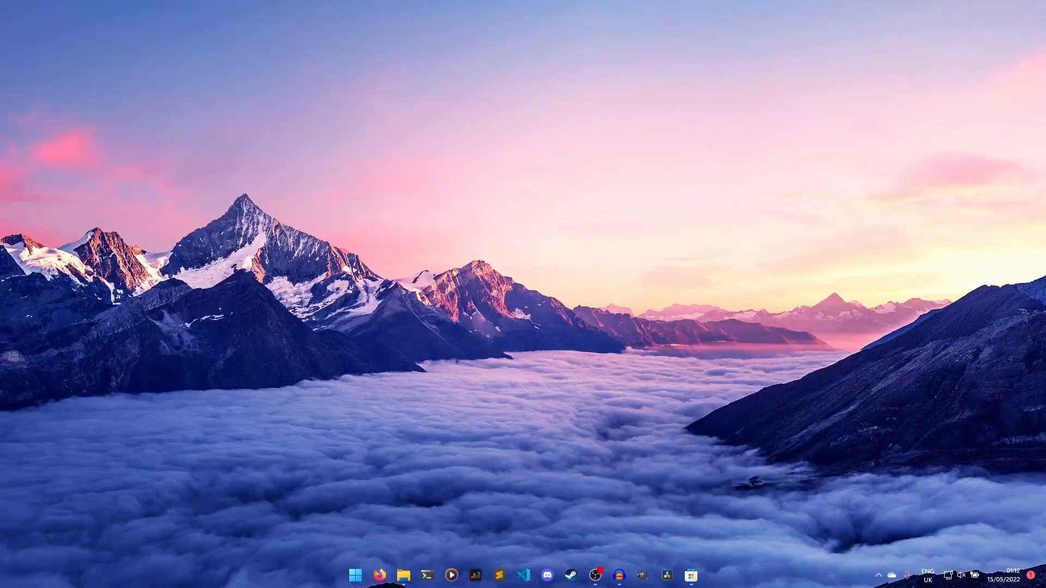
pyautogui.moveTo(830, 574)
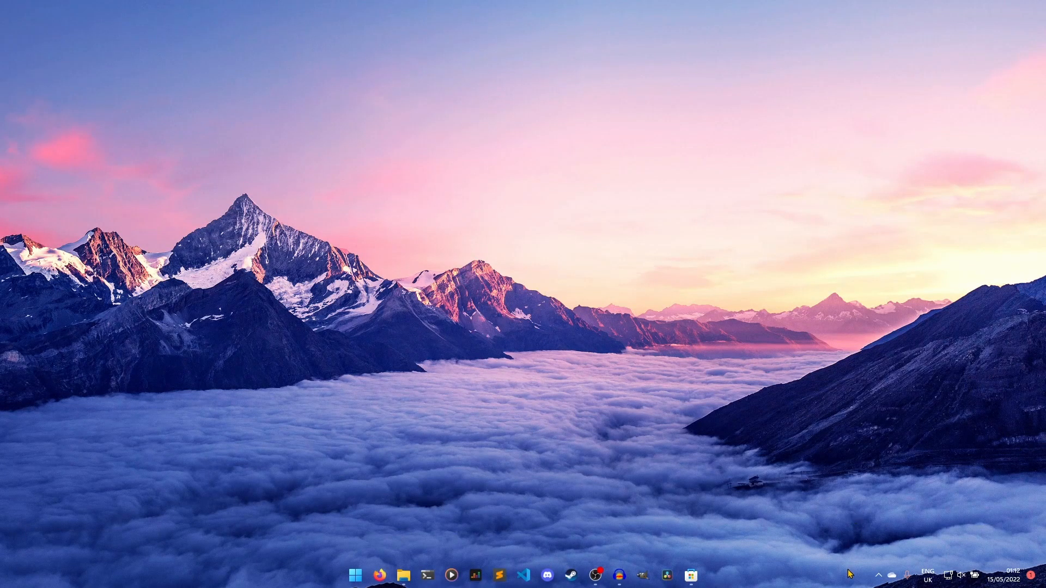
# - Enable Battery saver mode from the tray menu and bring up its accent colour picker for red
pyautogui.rightClick(878, 545)
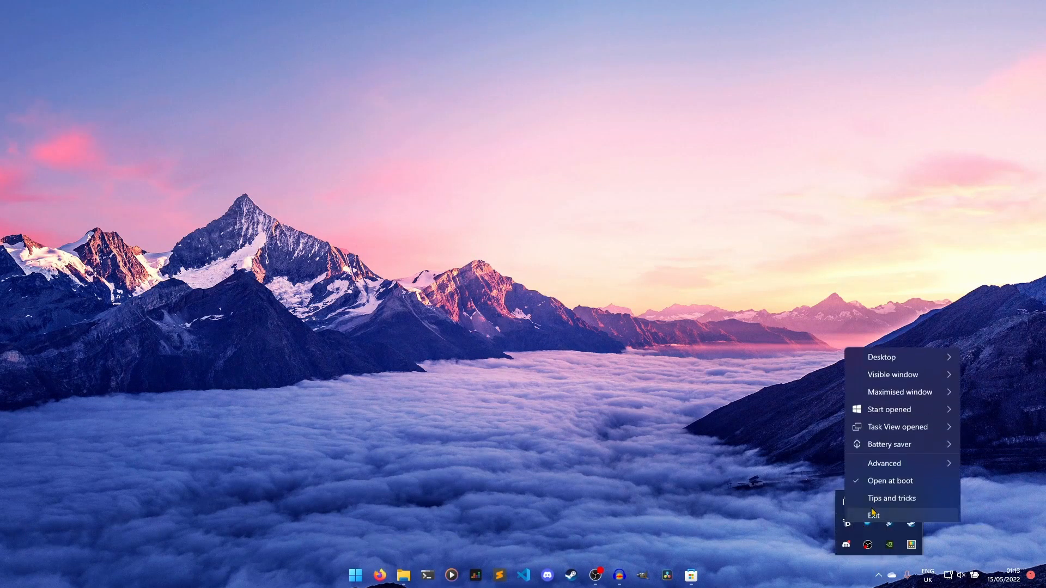
pyautogui.moveTo(889, 440)
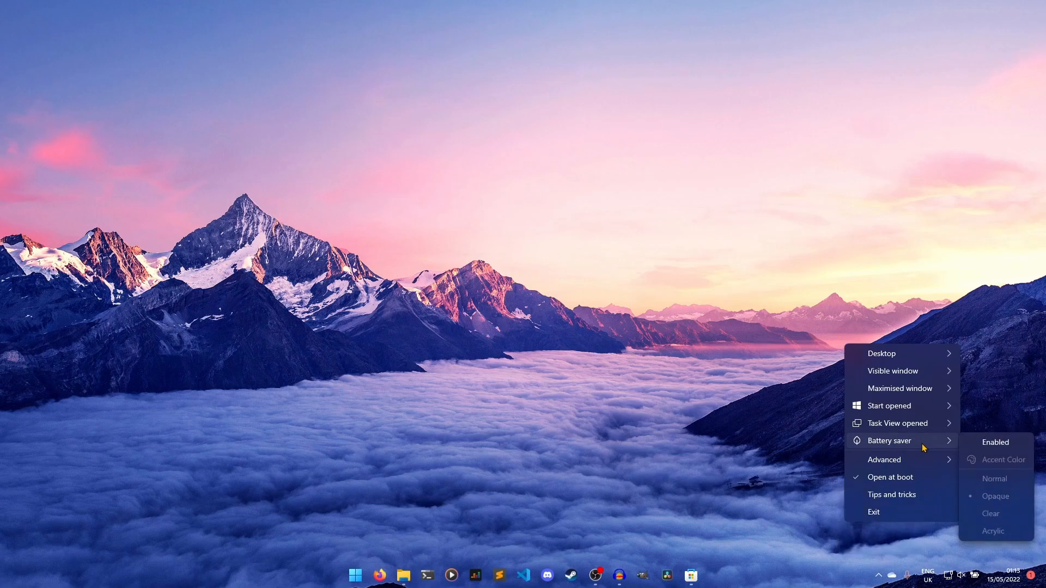
pyautogui.moveTo(923, 448)
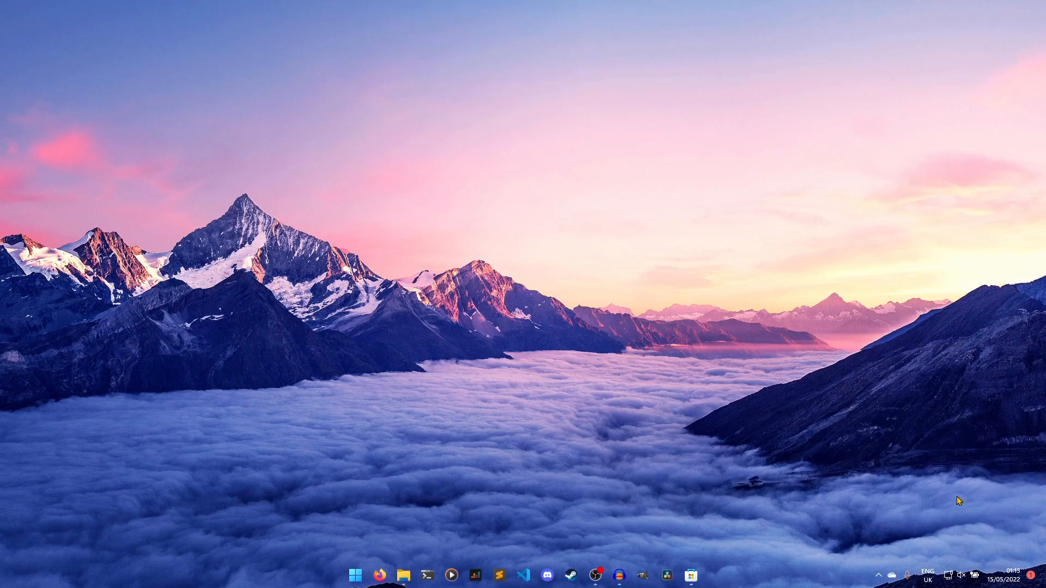
pyautogui.click(882, 574)
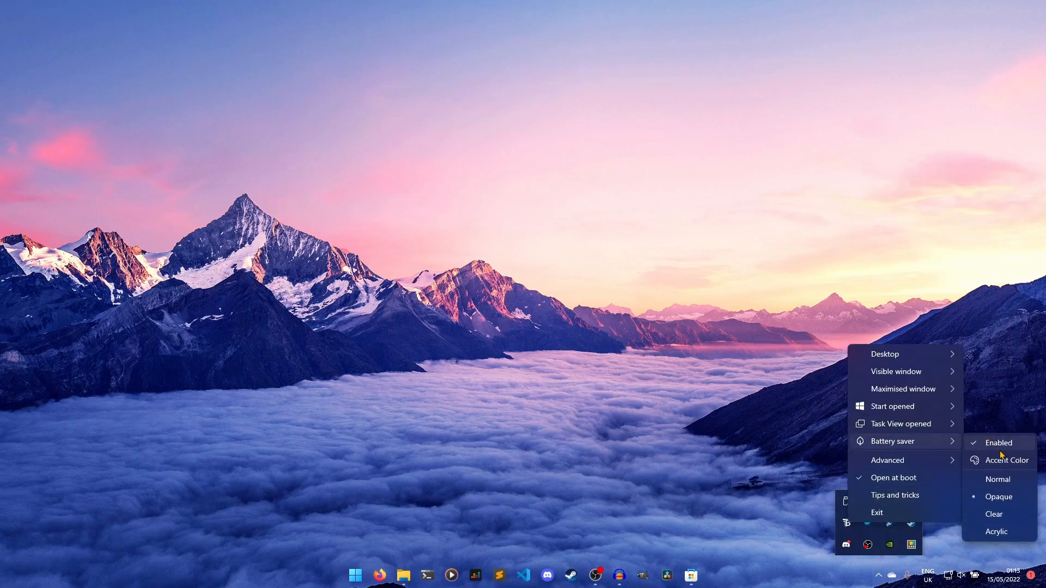
pyautogui.click(1005, 460)
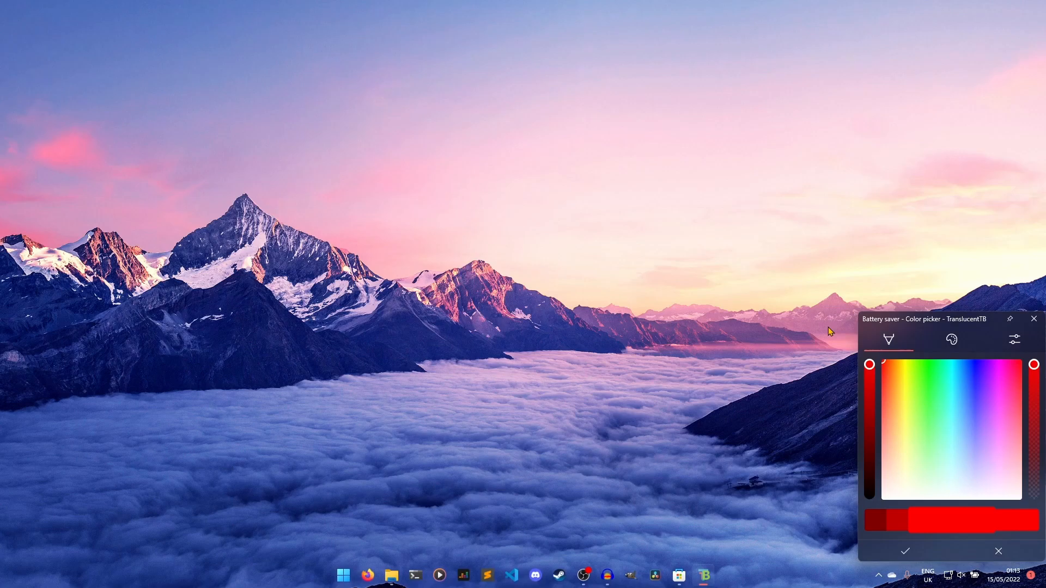
pyautogui.moveTo(911, 334)
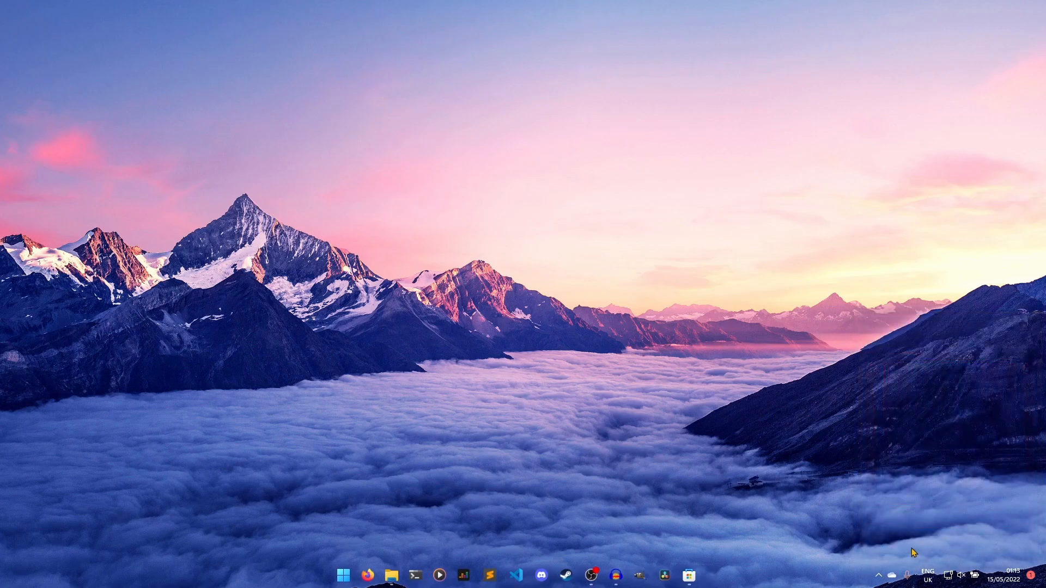
pyautogui.moveTo(878, 487)
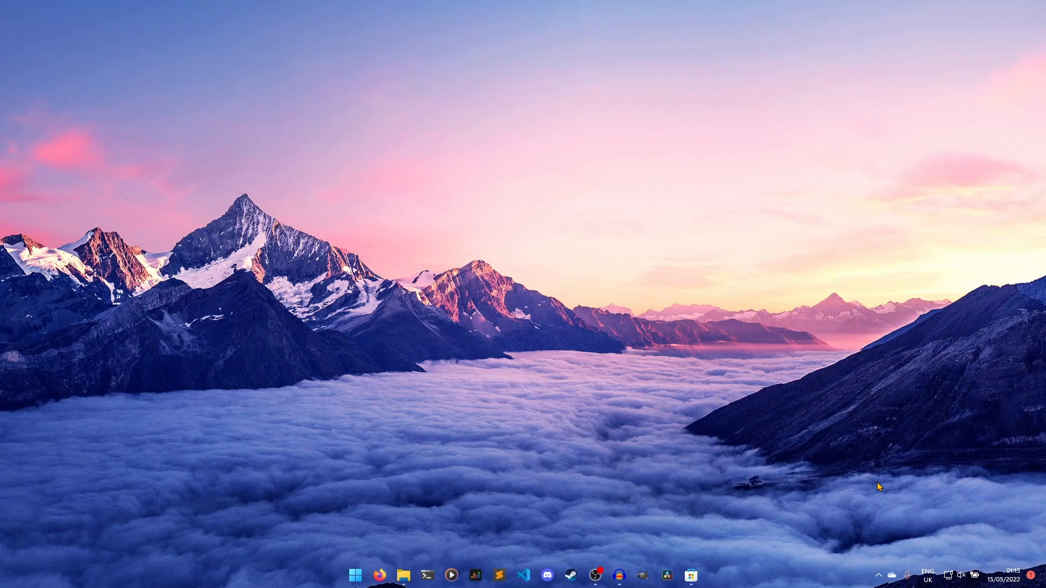